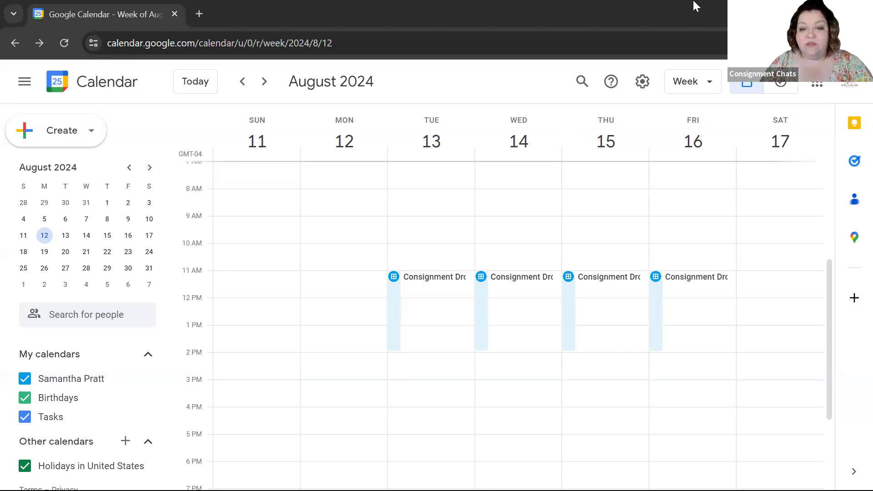
{"action": "mouse_move", "coordinate": [235, 306]}
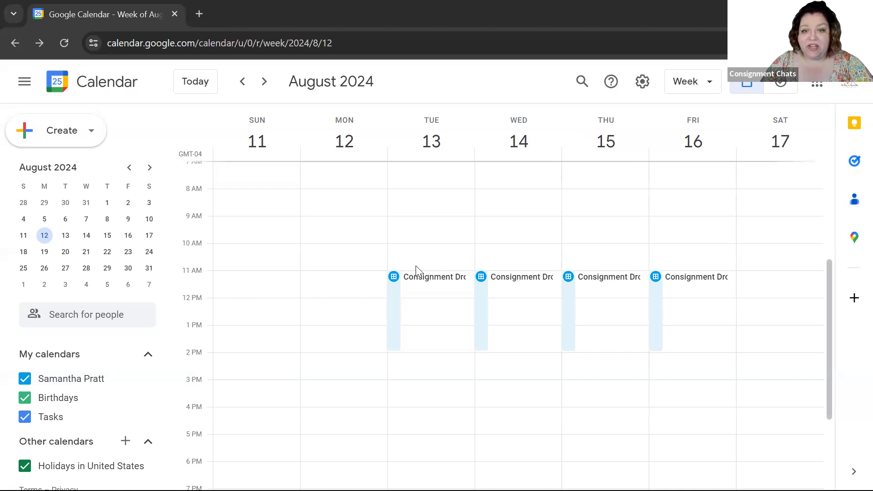
- Open the Consignment Drop Off schedule details, viewing the Wednesday slot
{"action": "left_click", "coordinate": [425, 276]}
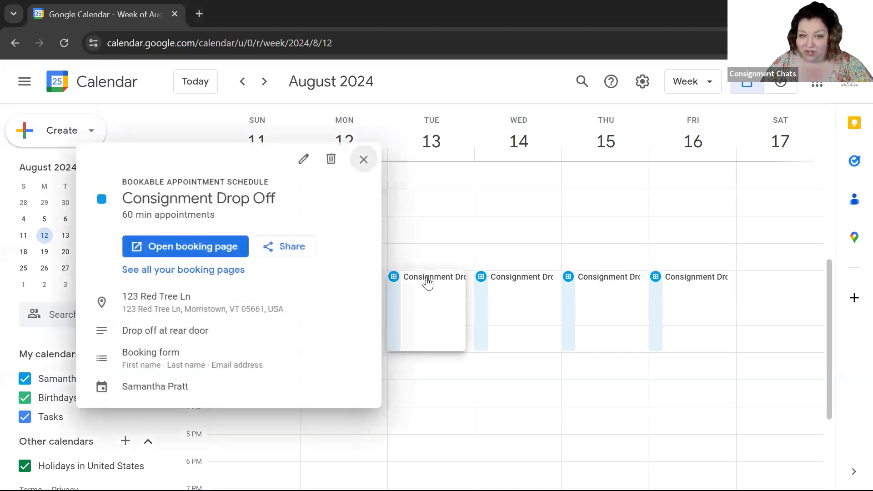
{"action": "mouse_move", "coordinate": [443, 246]}
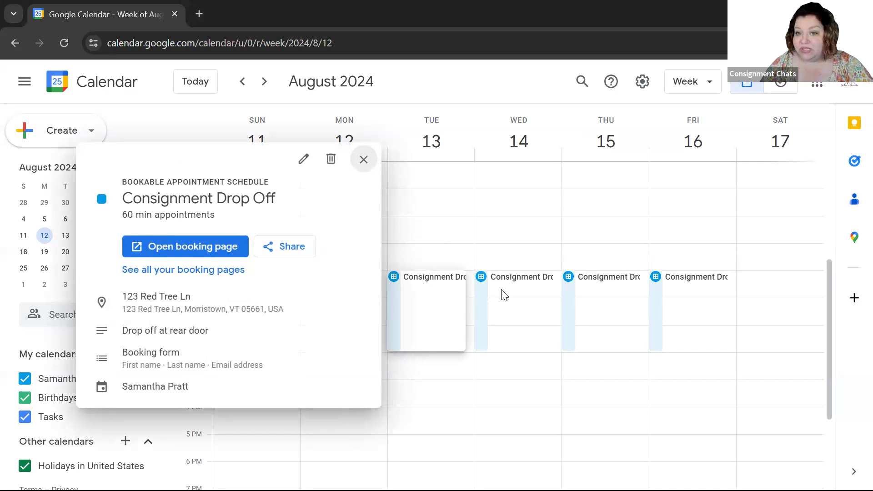
{"action": "mouse_move", "coordinate": [413, 279]}
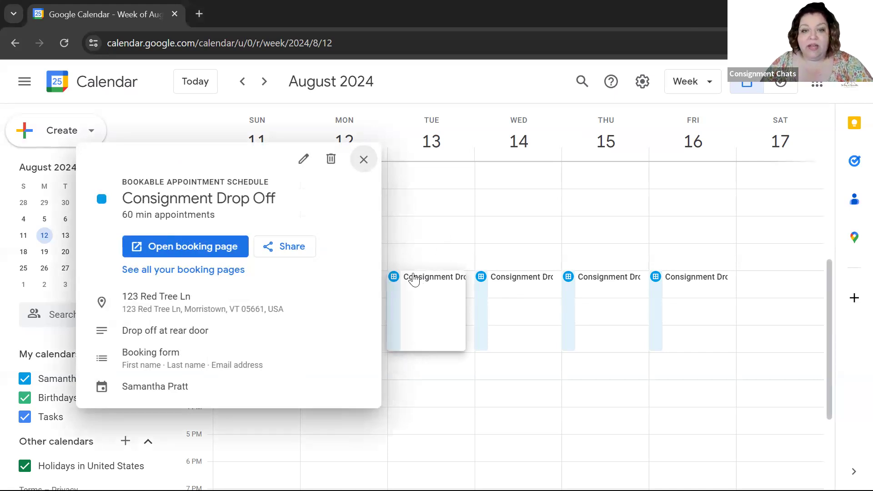
{"action": "left_click", "coordinate": [521, 277]}
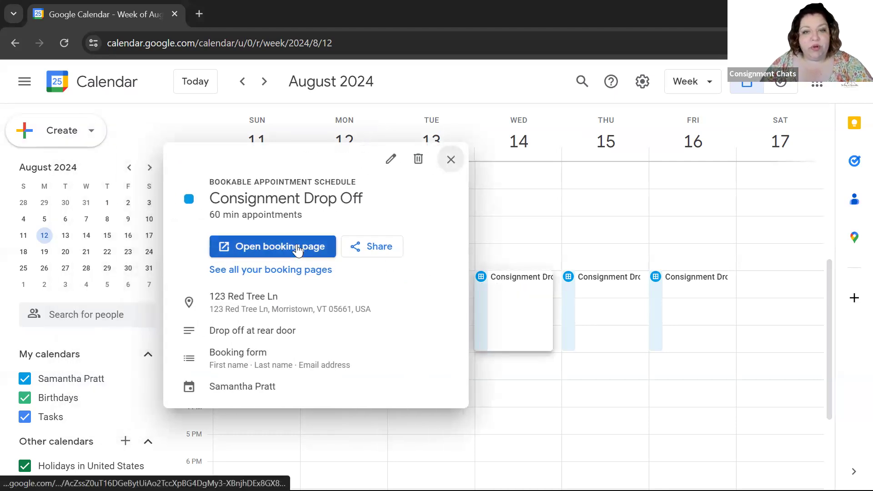
{"action": "mouse_move", "coordinate": [442, 310]}
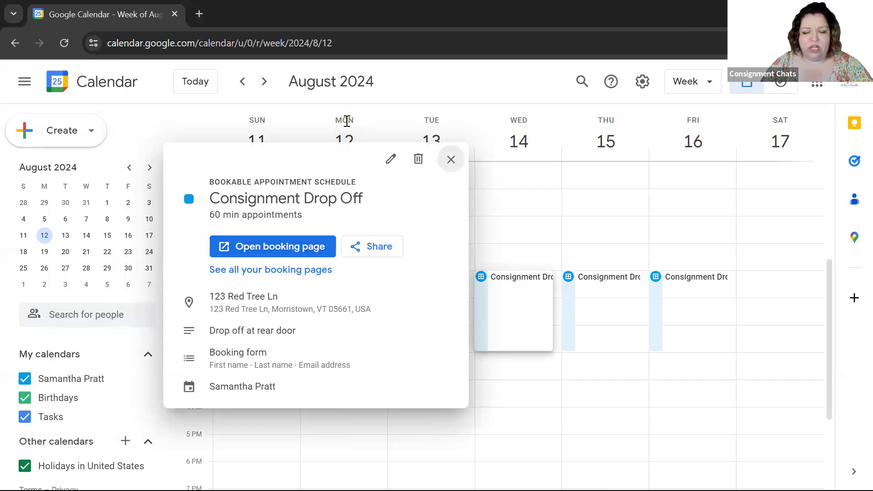
{"action": "mouse_move", "coordinate": [390, 159]}
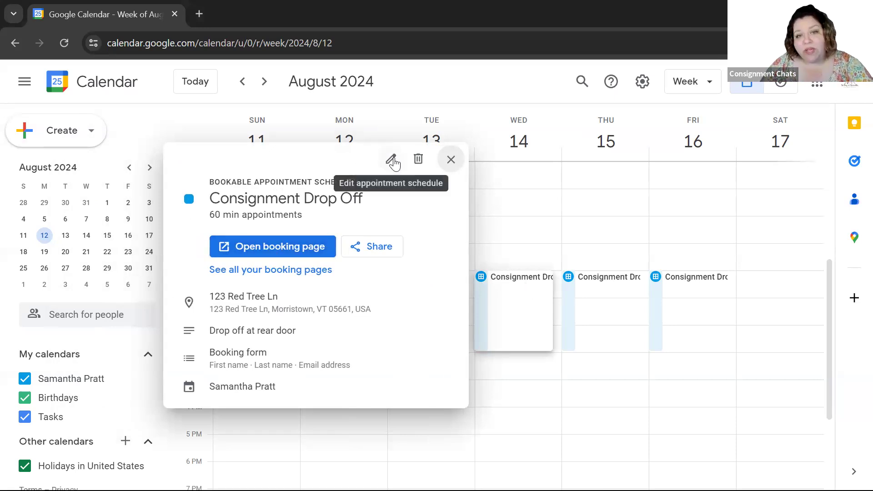
- Open the Consignment Drop Off appointment schedule in the editor
{"action": "left_click", "coordinate": [391, 160]}
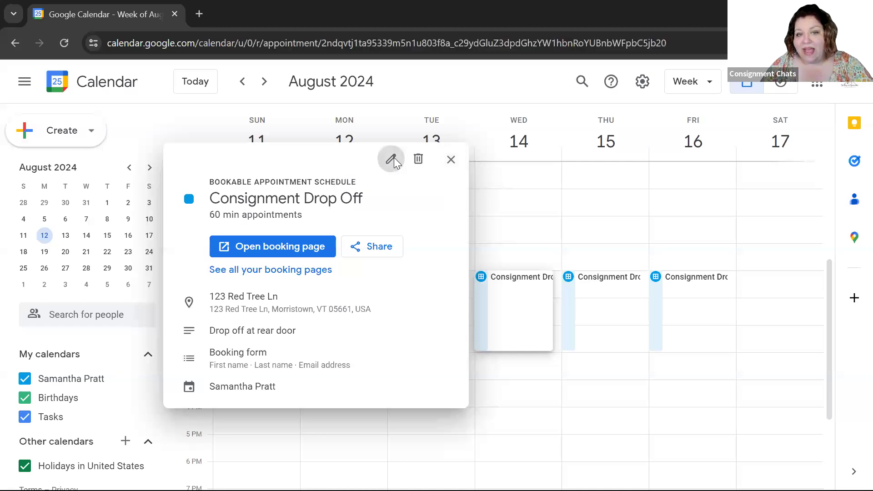
{"action": "left_click", "coordinate": [391, 159]}
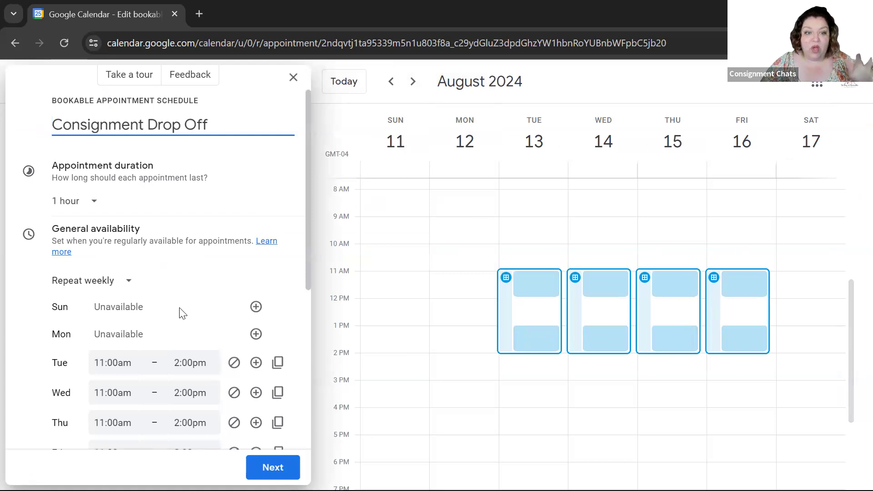
{"action": "scroll", "scroll_direction": "down", "scroll_amount": 3}
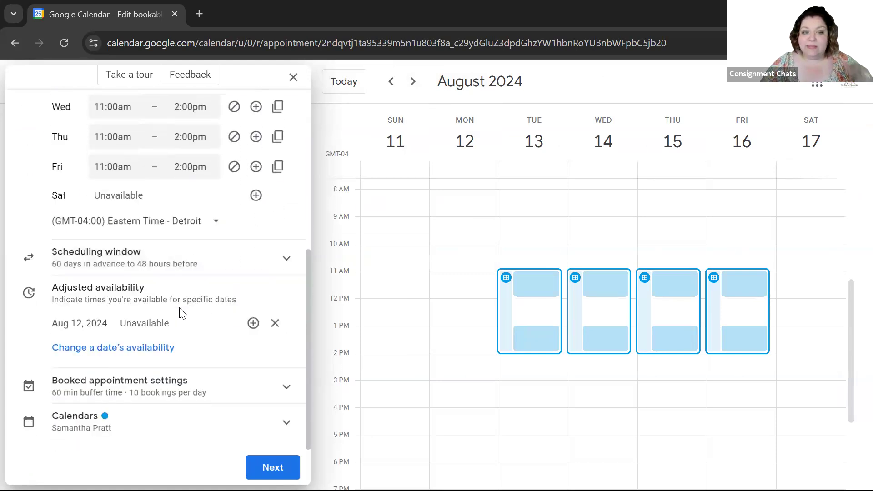
{"action": "mouse_move", "coordinate": [261, 375]}
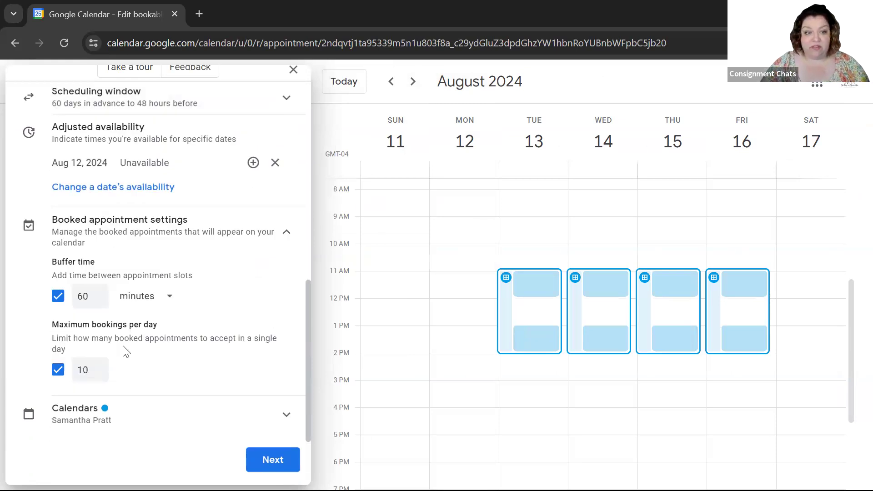
- Set a 15-minute buffer time and a maximum of 5 bookings per day
{"action": "left_click", "coordinate": [86, 295]}
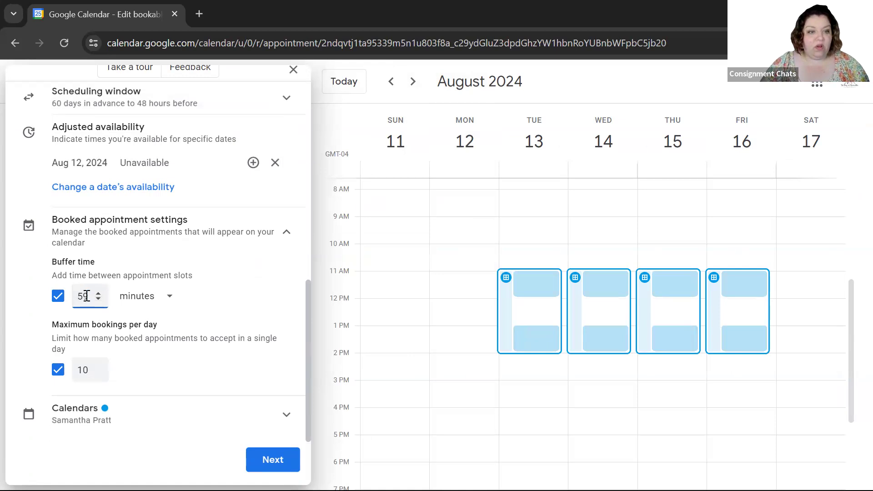
{"action": "type", "text": "10"}
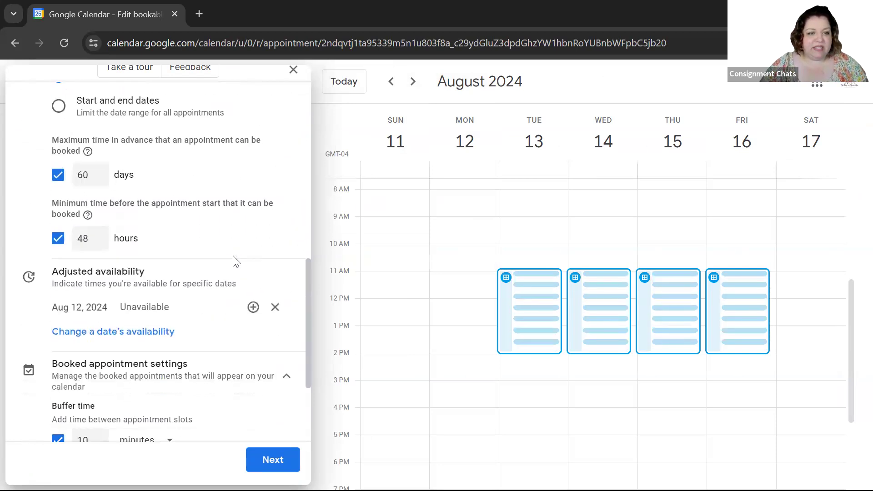
{"action": "scroll", "scroll_direction": "down", "scroll_amount": 3}
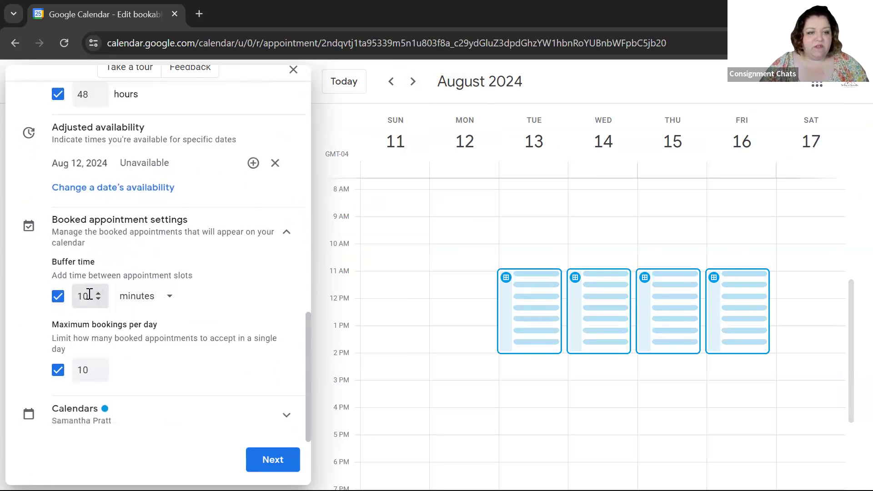
{"action": "type", "text": "15"}
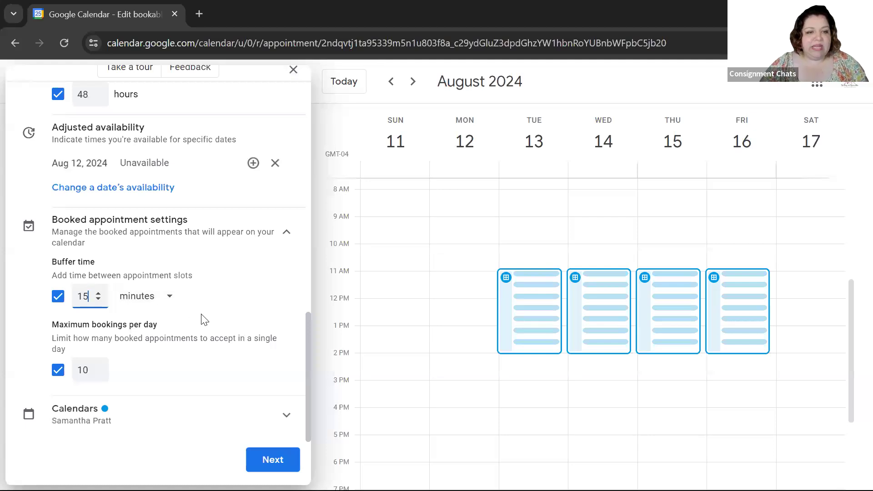
{"action": "left_click", "coordinate": [90, 370]}
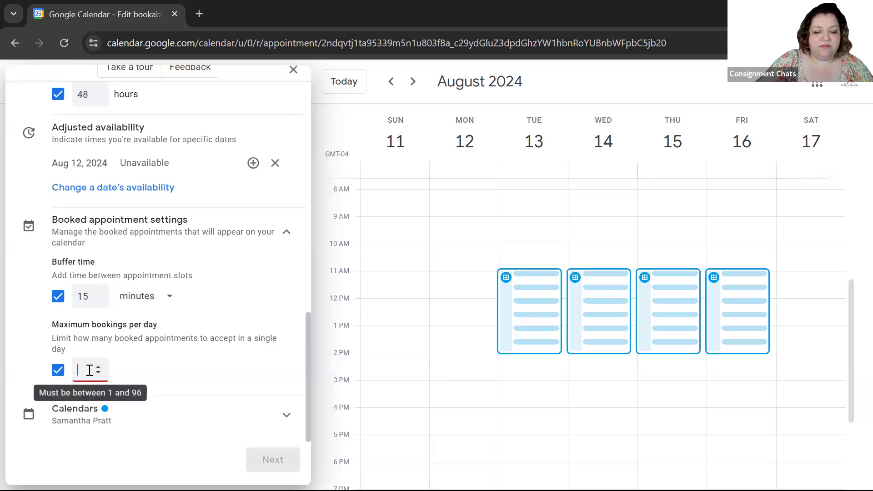
{"action": "type", "text": "5"}
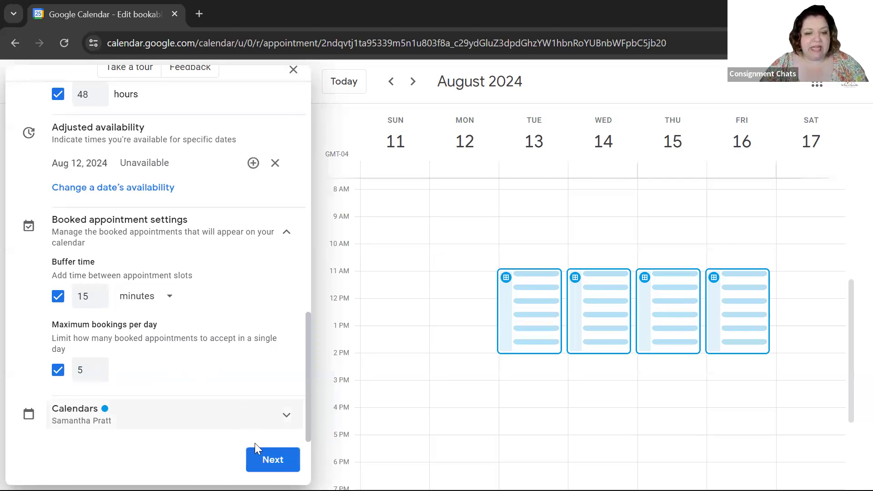
{"action": "left_click", "coordinate": [273, 459]}
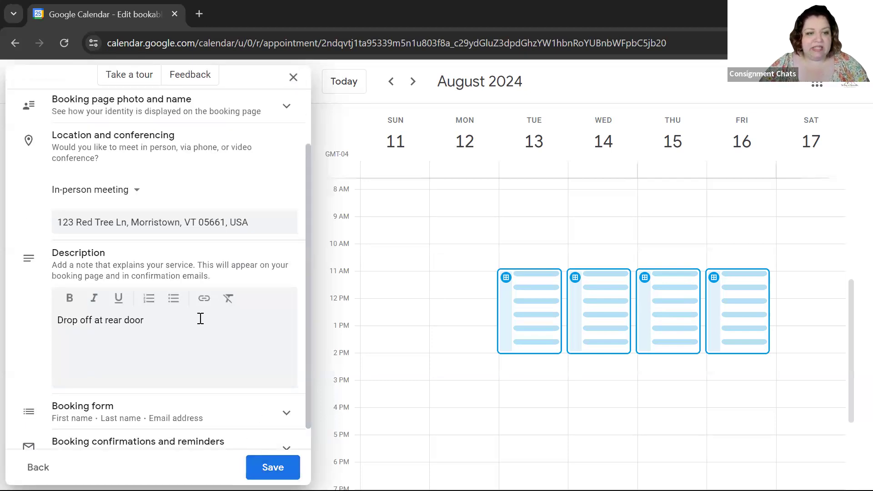
- Extend the description to 'Drop off at rear door with the Sorting with Samantha Logo'
{"action": "scroll", "scroll_direction": "down", "scroll_amount": 3}
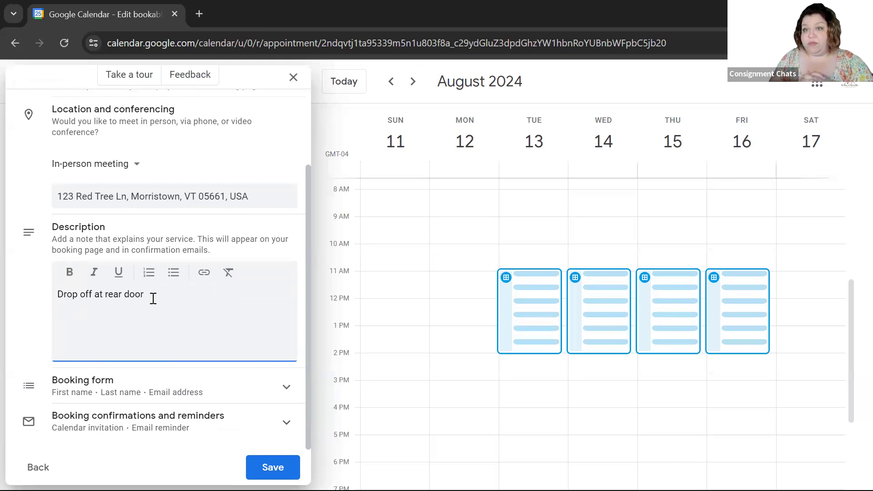
{"action": "type", "text": "with the Sorting w"}
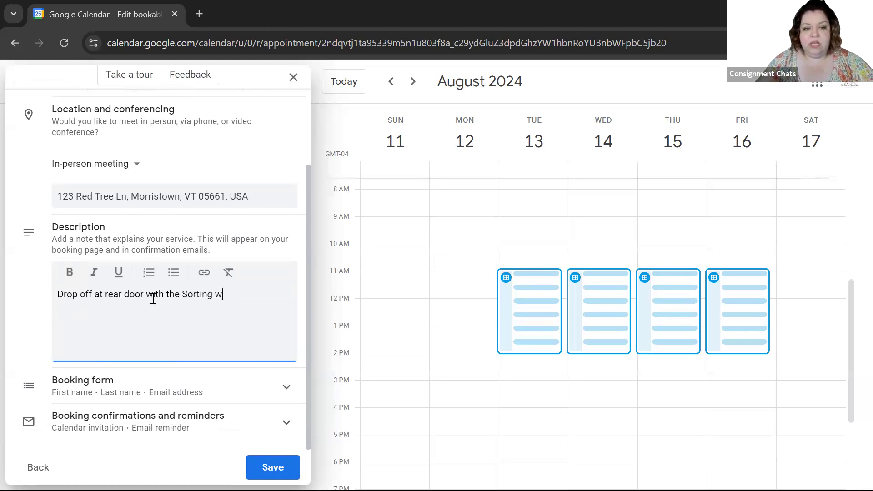
{"action": "type", "text": "ith Samantha Logo"}
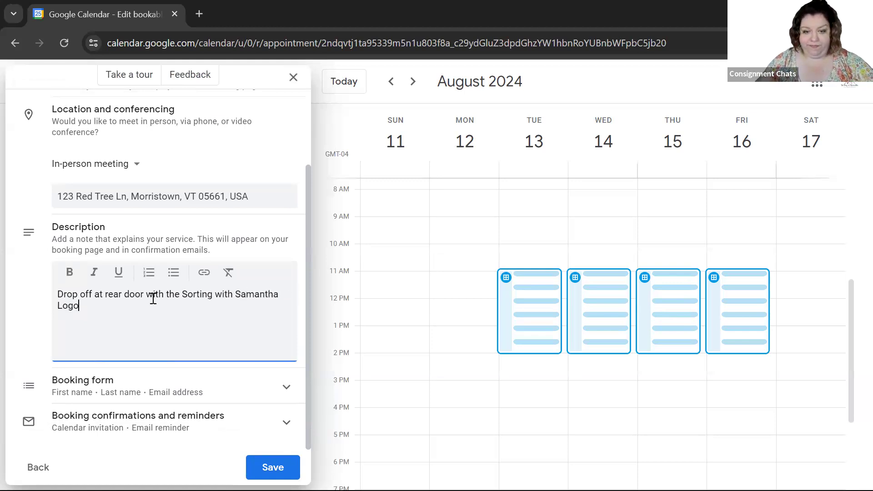
{"action": "mouse_move", "coordinate": [275, 378]}
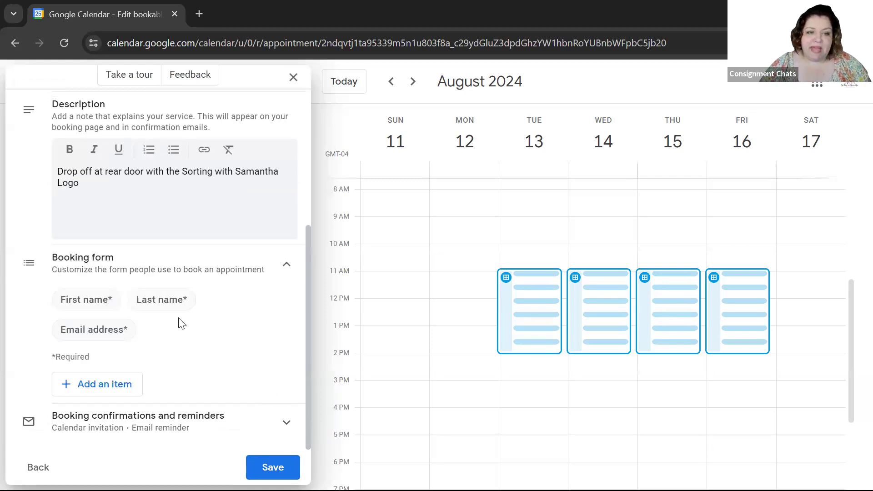
{"action": "mouse_move", "coordinate": [118, 371]}
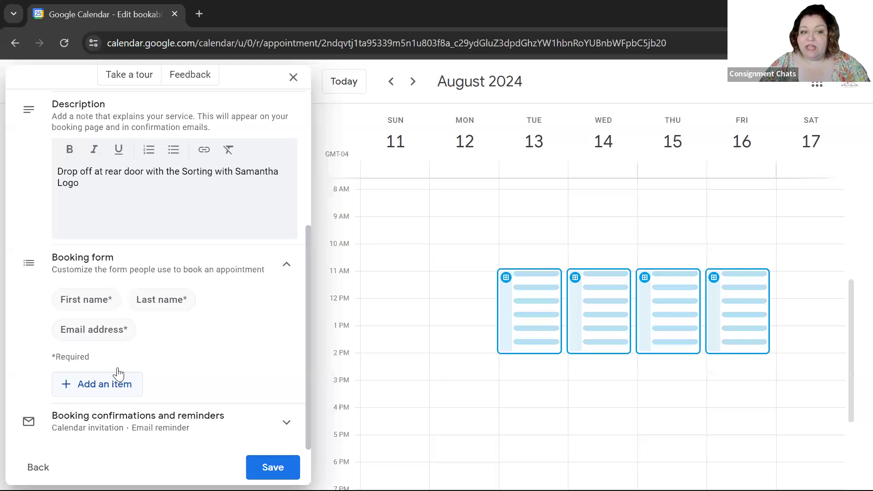
- Add an optional Phone number question to the booking form and save the schedule
{"action": "left_click", "coordinate": [97, 383]}
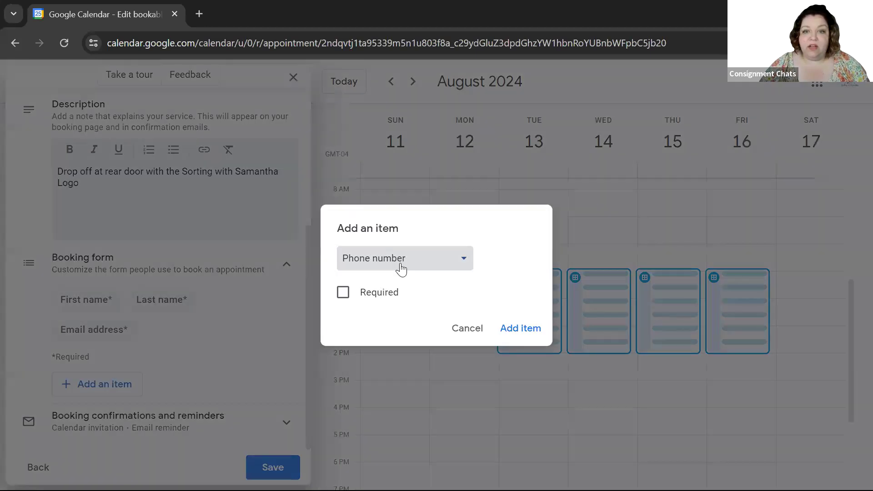
{"action": "left_click", "coordinate": [405, 257]}
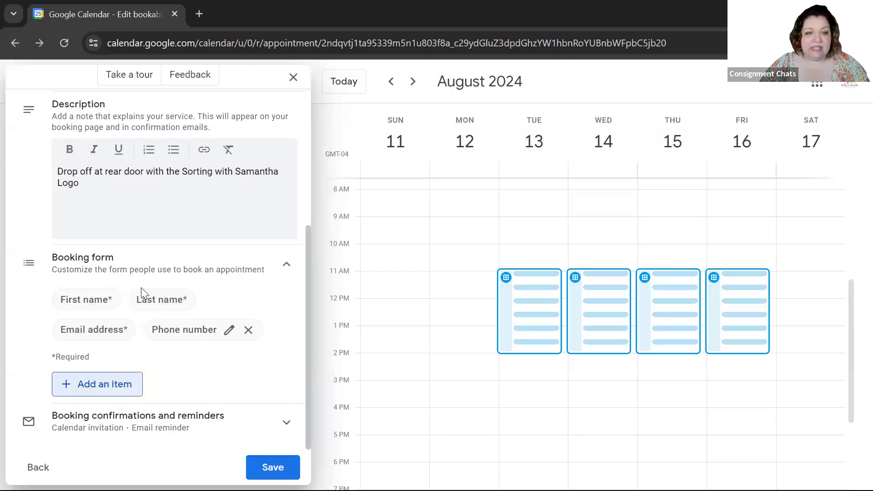
{"action": "mouse_move", "coordinate": [226, 345]}
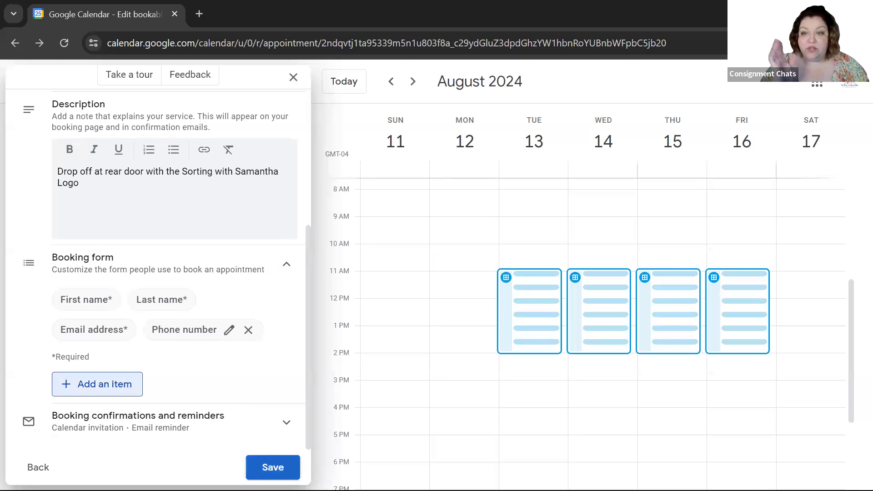
{"action": "left_click", "coordinate": [272, 467]}
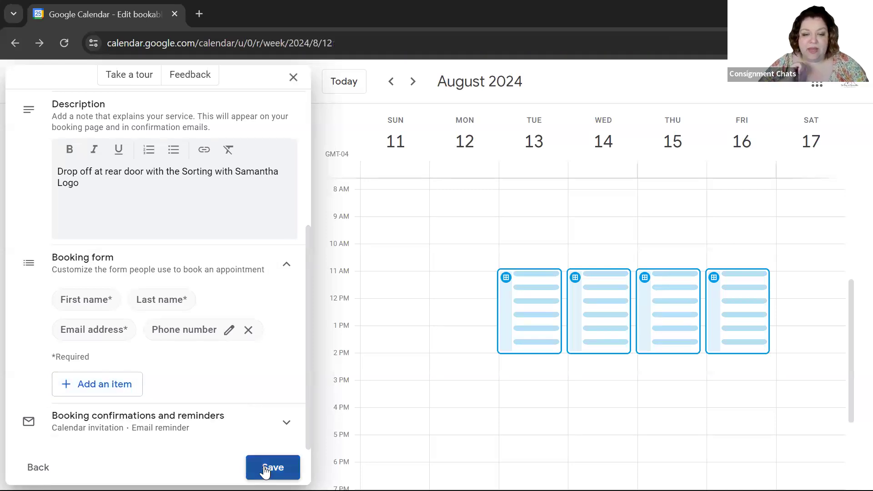
- Delete the Friday, August 16 drop-off availability for this week only
{"action": "left_click", "coordinate": [273, 467]}
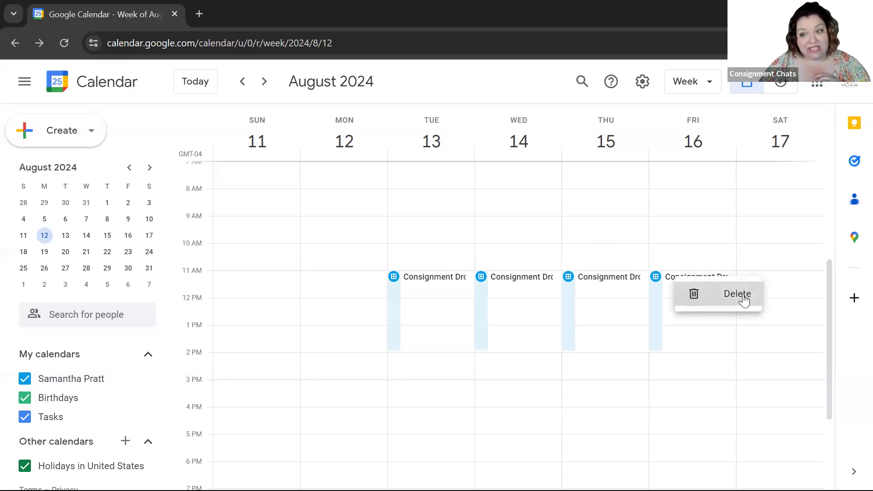
{"action": "left_click", "coordinate": [736, 294]}
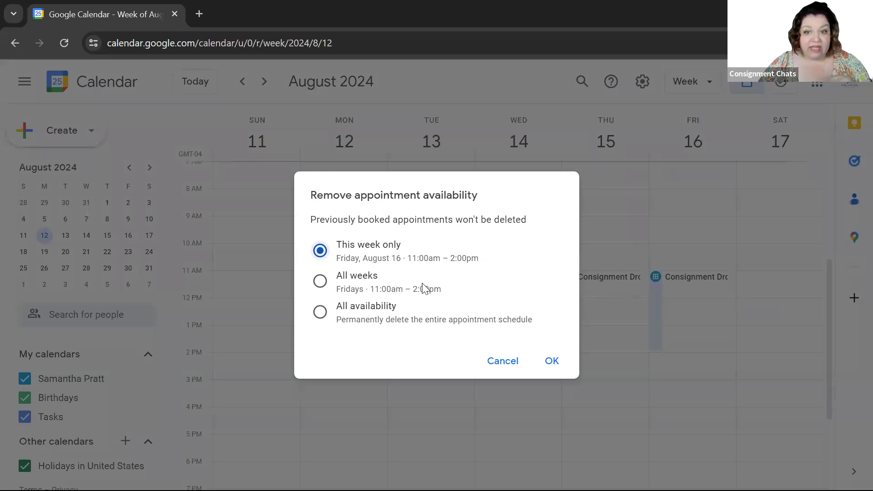
{"action": "mouse_move", "coordinate": [386, 257]}
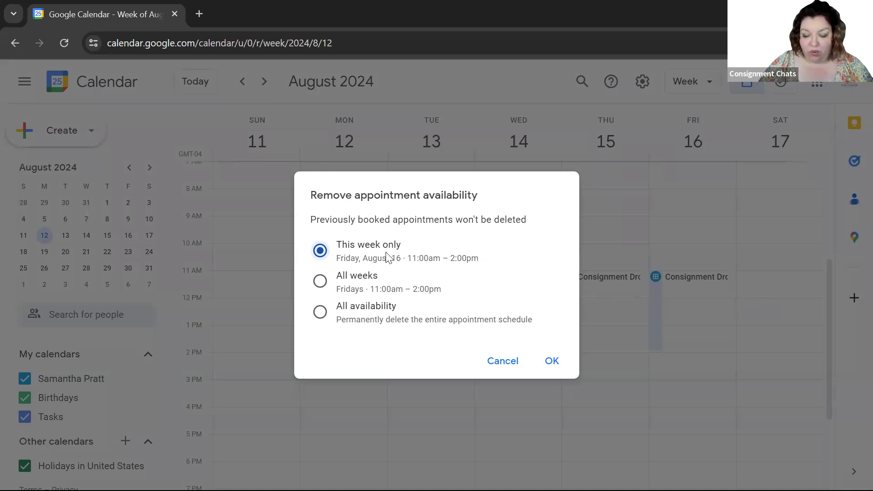
{"action": "left_click", "coordinate": [551, 361]}
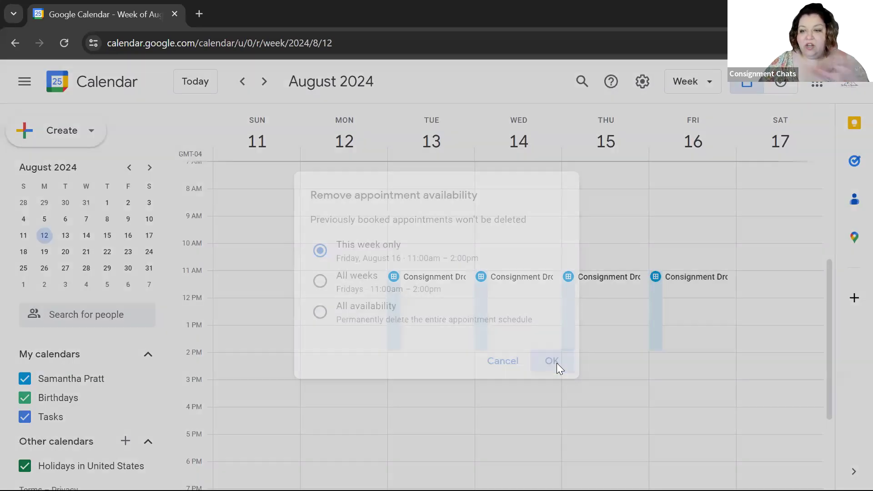
{"action": "left_click", "coordinate": [550, 360]}
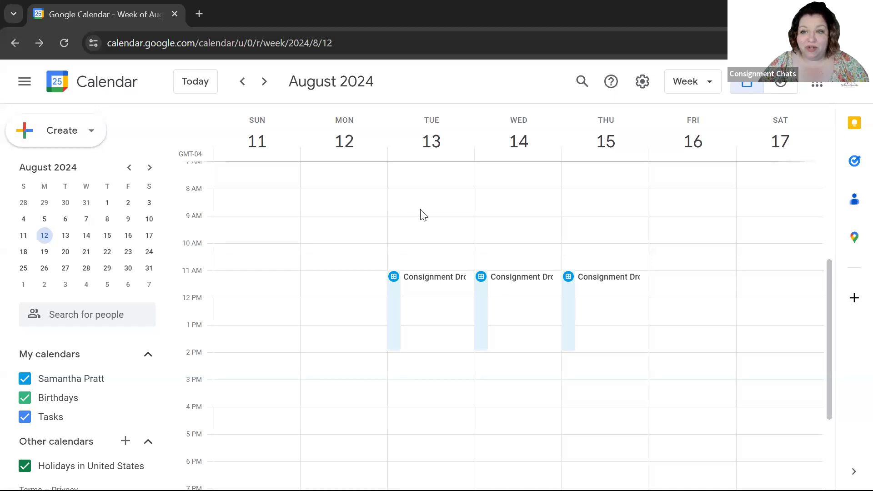
{"action": "mouse_move", "coordinate": [482, 132]}
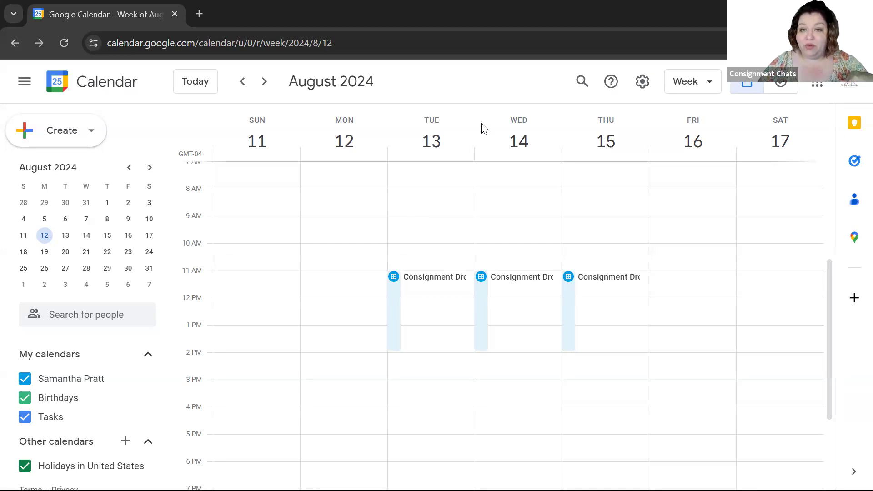
{"action": "mouse_move", "coordinate": [473, 105]}
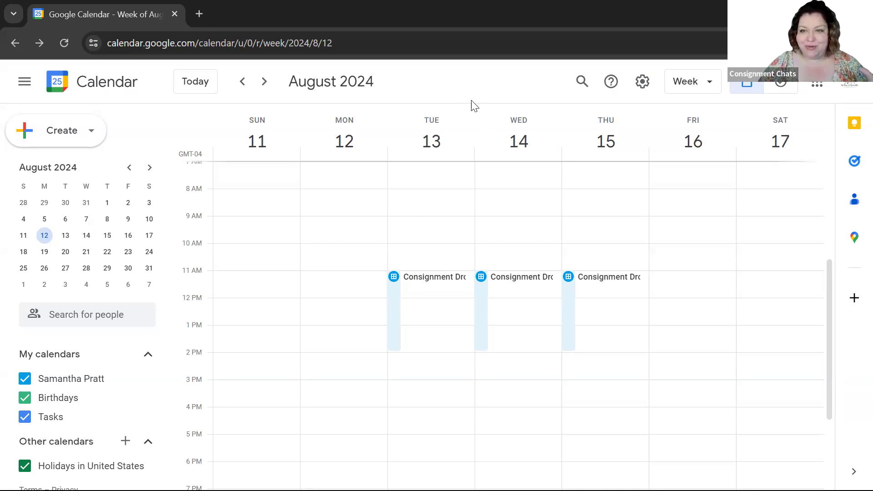